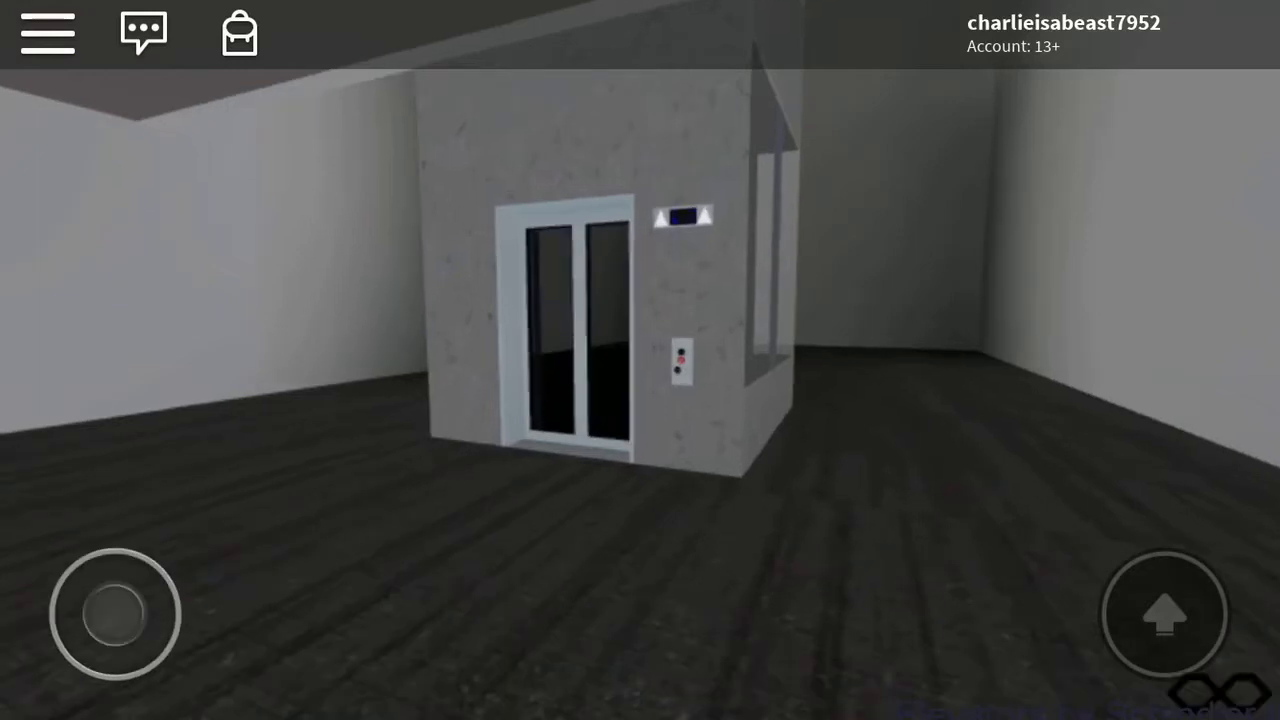
drag(114, 614, 108, 540)
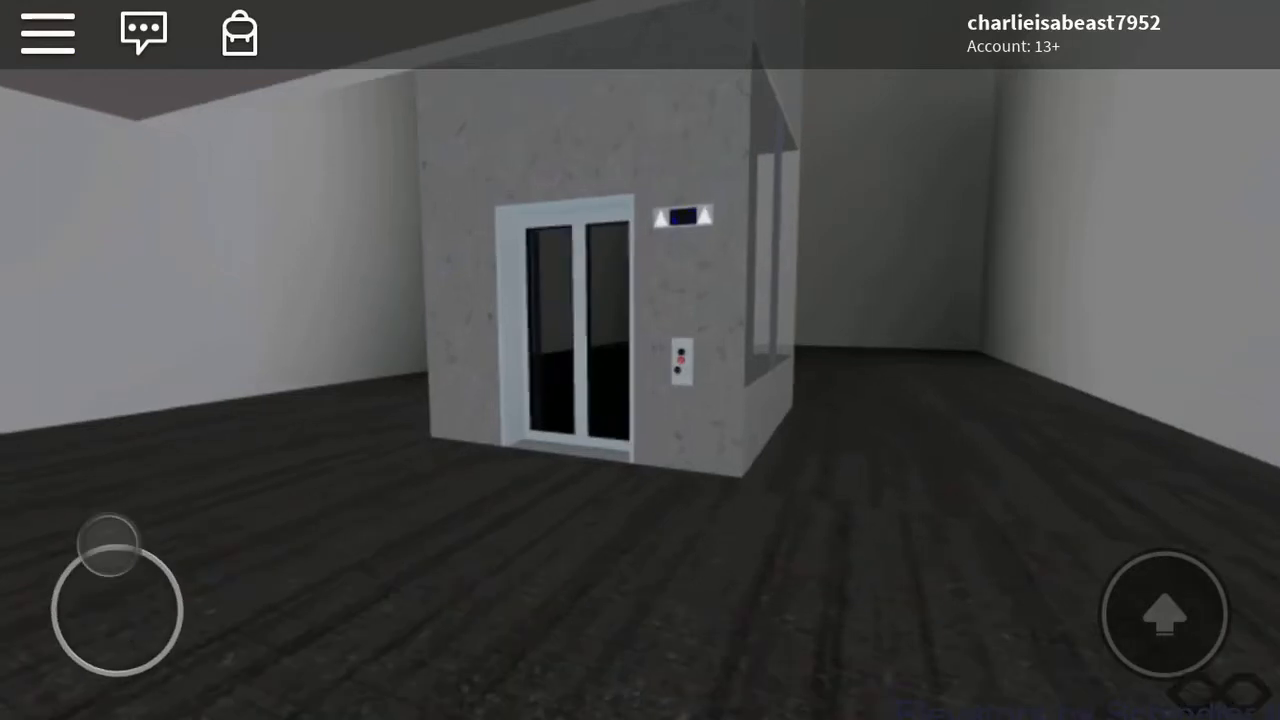